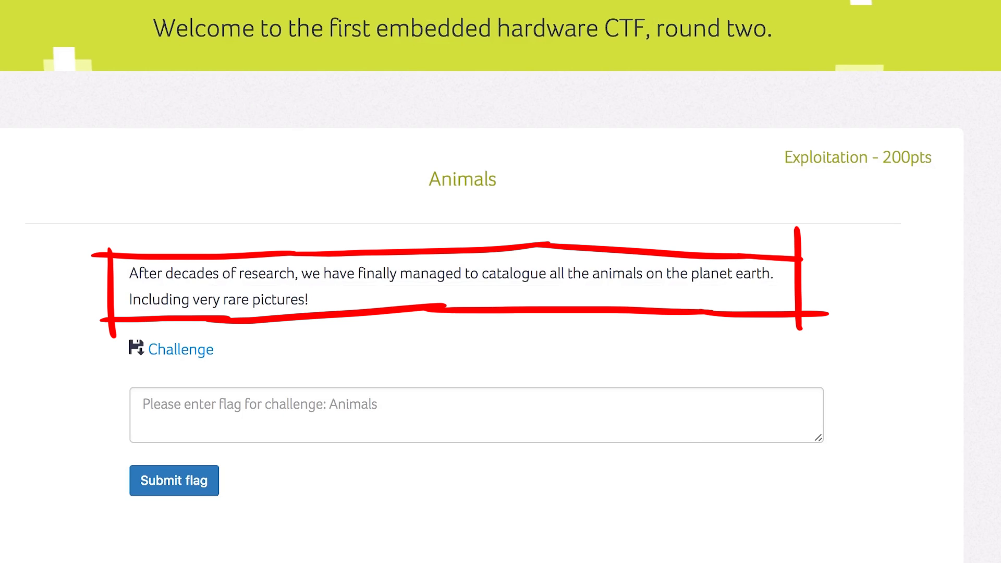
mouse_move(909, 533)
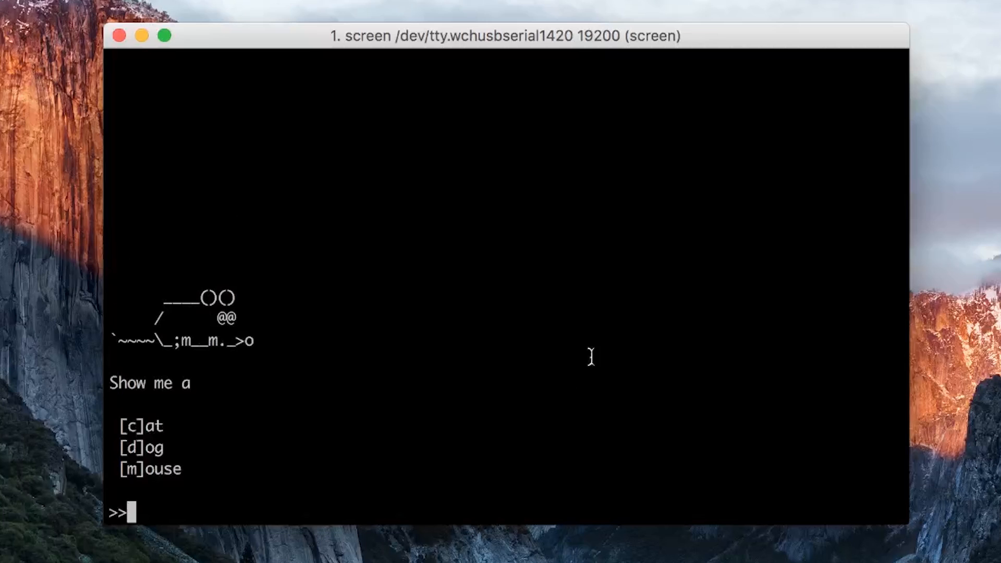
Pick the cat option 'c' at the serial menu's >> prompt.
text(c)
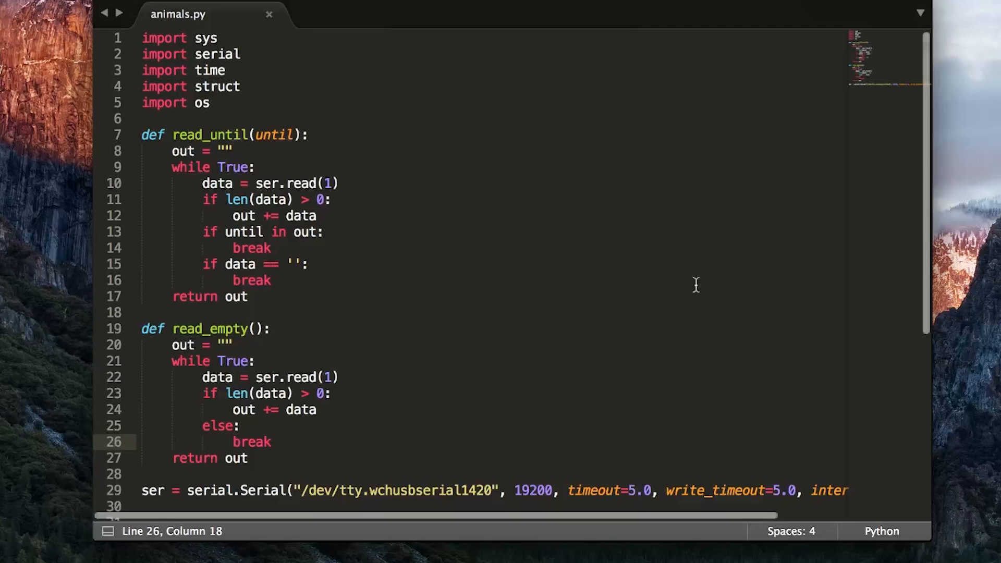
Loop c over xrange(0,0xff+1), reading until '>>', writing payload+"\r\n", printing payload and reply.
scroll(down, 3)
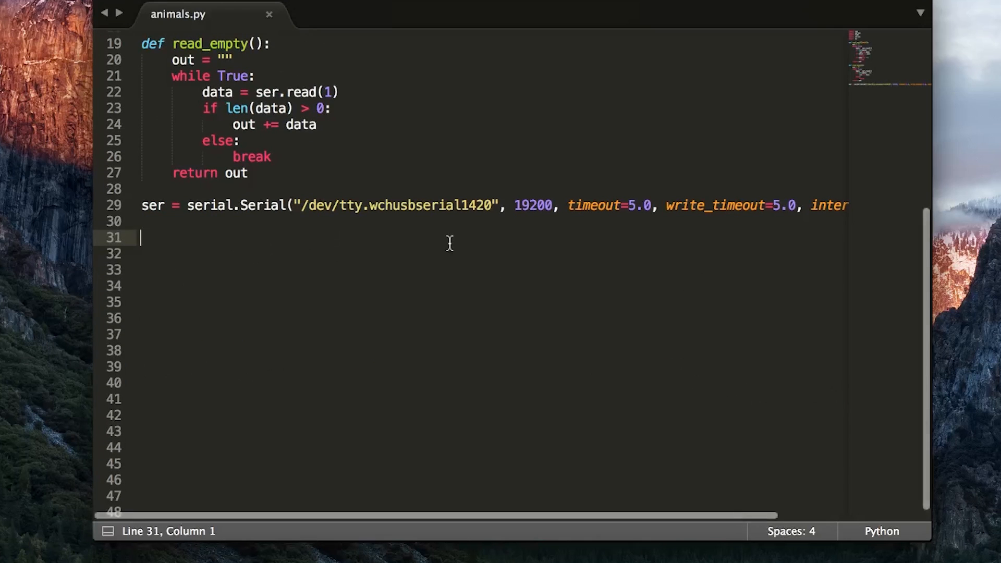
text(ser.)
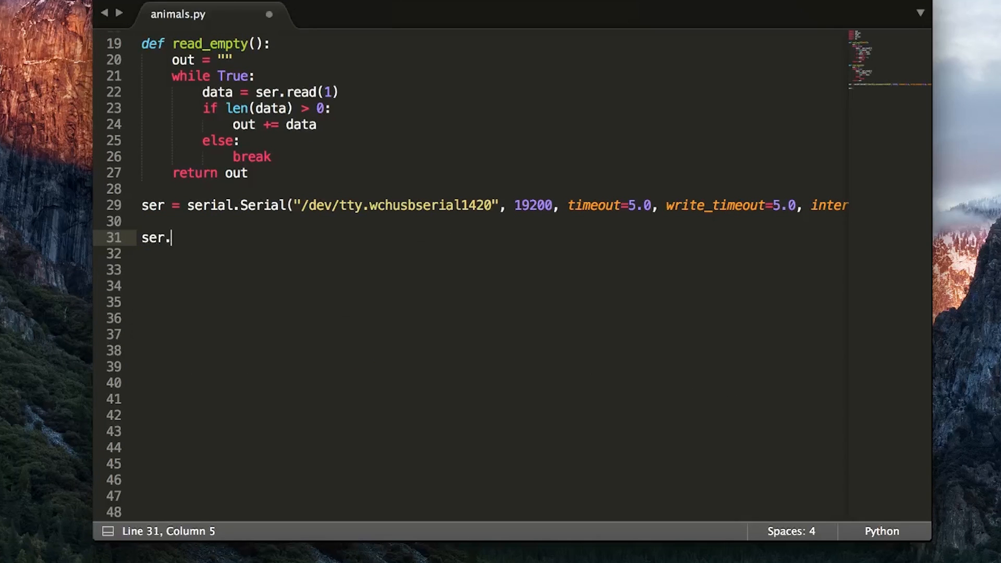
text(read_until(')
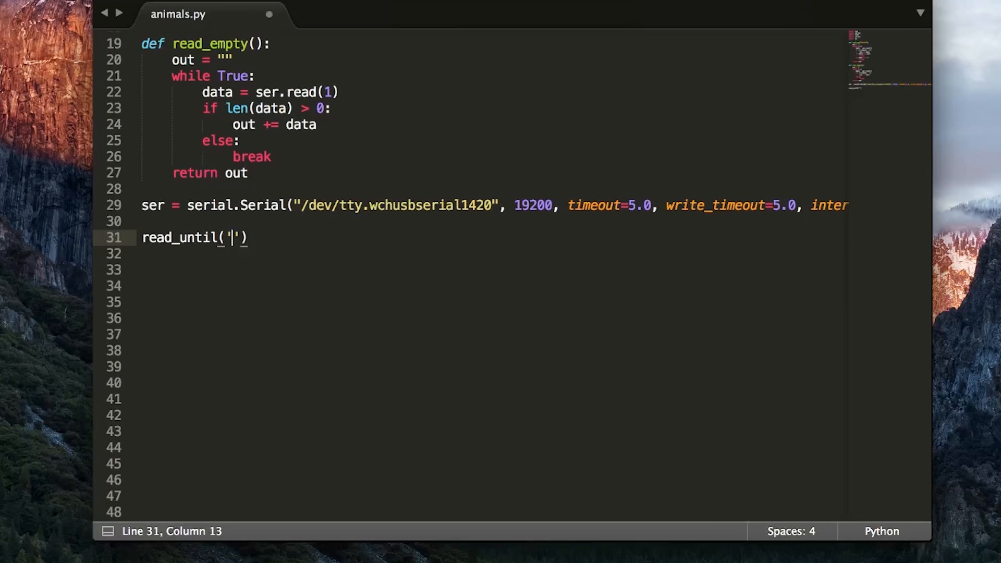
text(for c in)
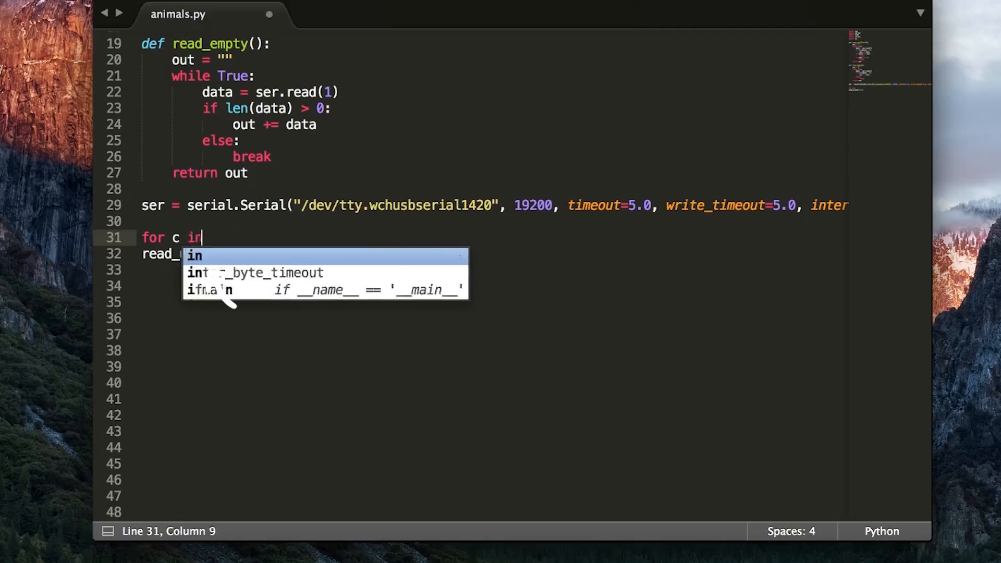
text(xrange(0,0xff+1):)
click(495, 286)
text(payload = chr(c)
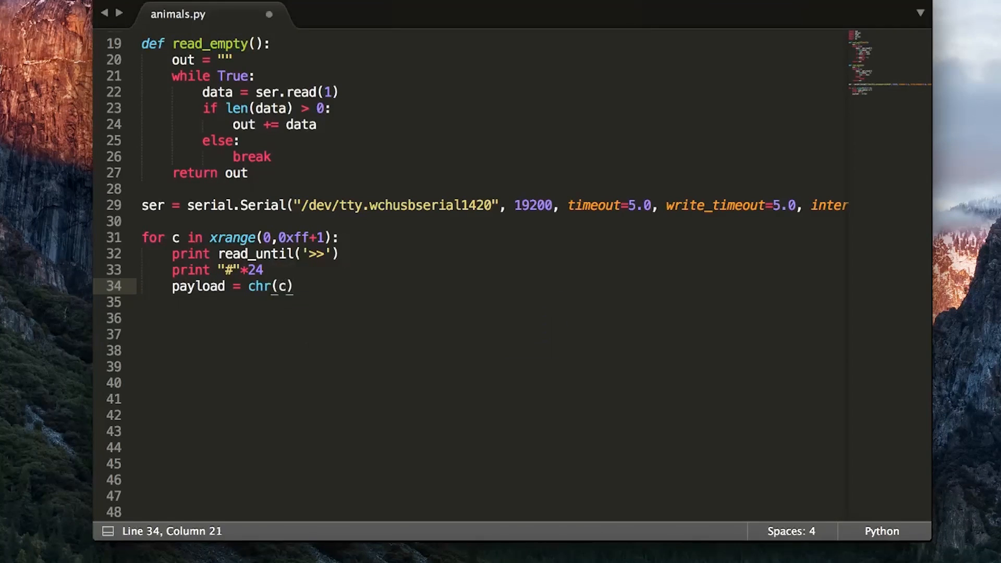
text(ser.write(payload+"\r\n"))
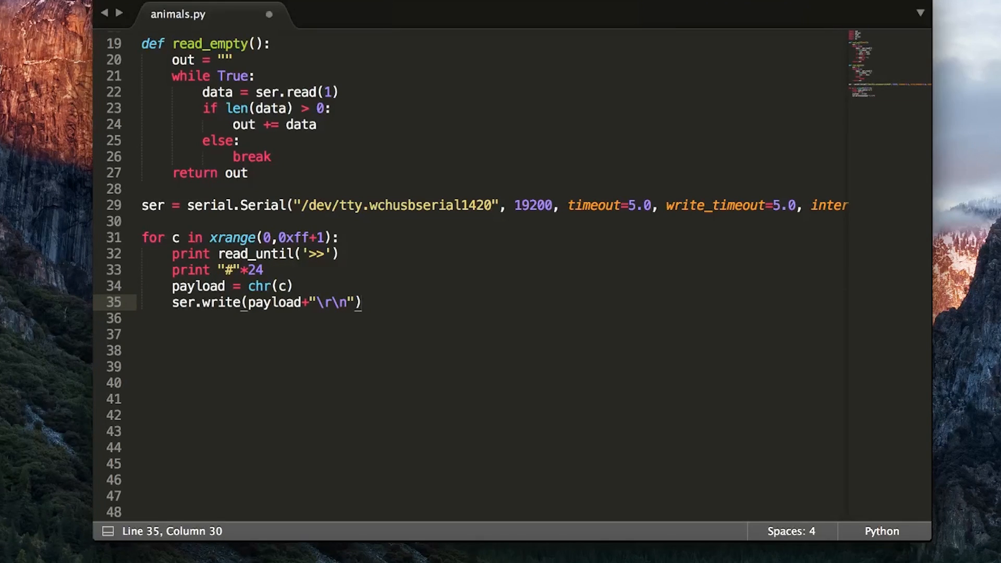
text(print "payload: {} ({})")
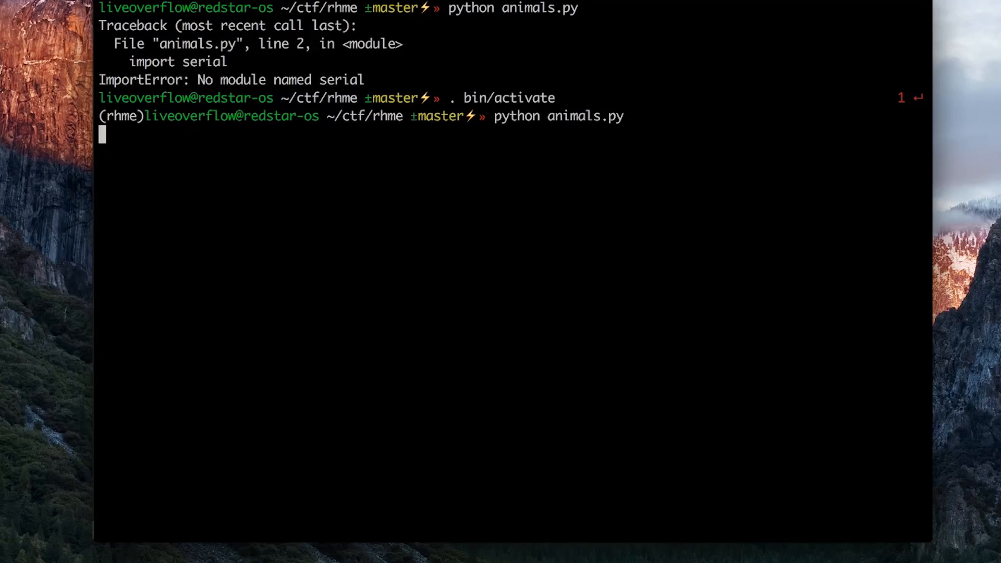
Run the byte sweep and scan replies, spotting %89:;<=>? returning null.
key(Return)
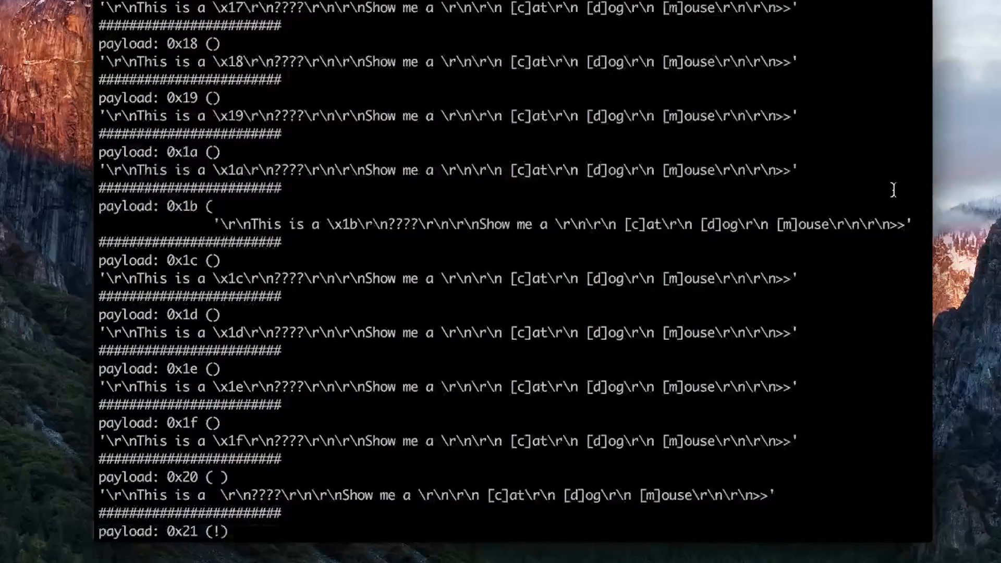
scroll(down, 3)
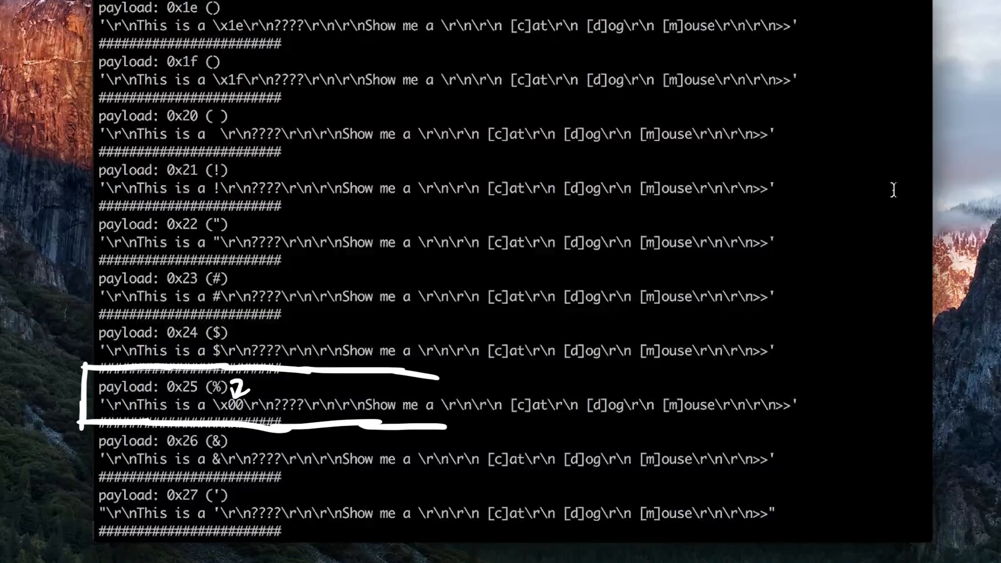
scroll(down, 3)
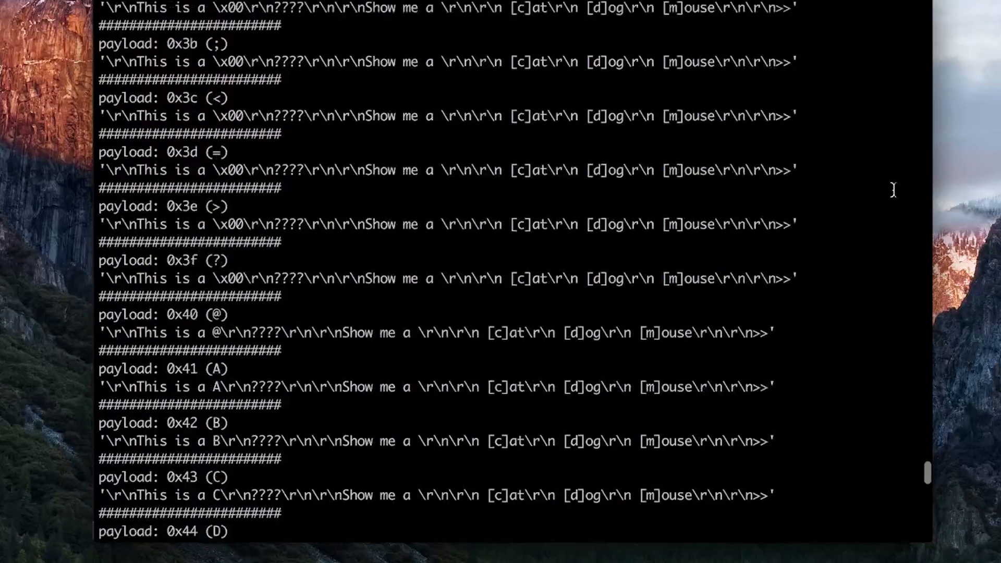
scroll(down, 3)
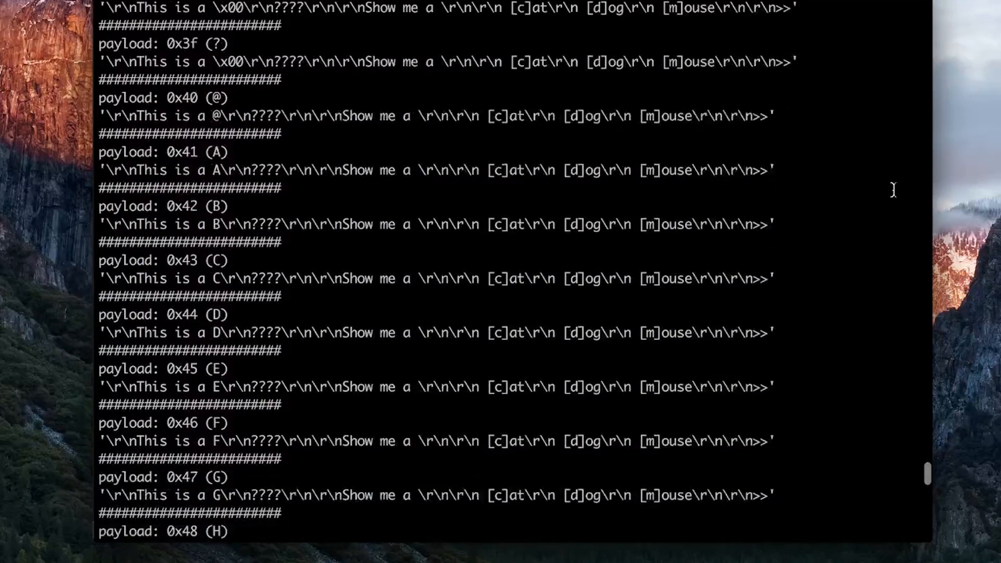
scroll(down, 3)
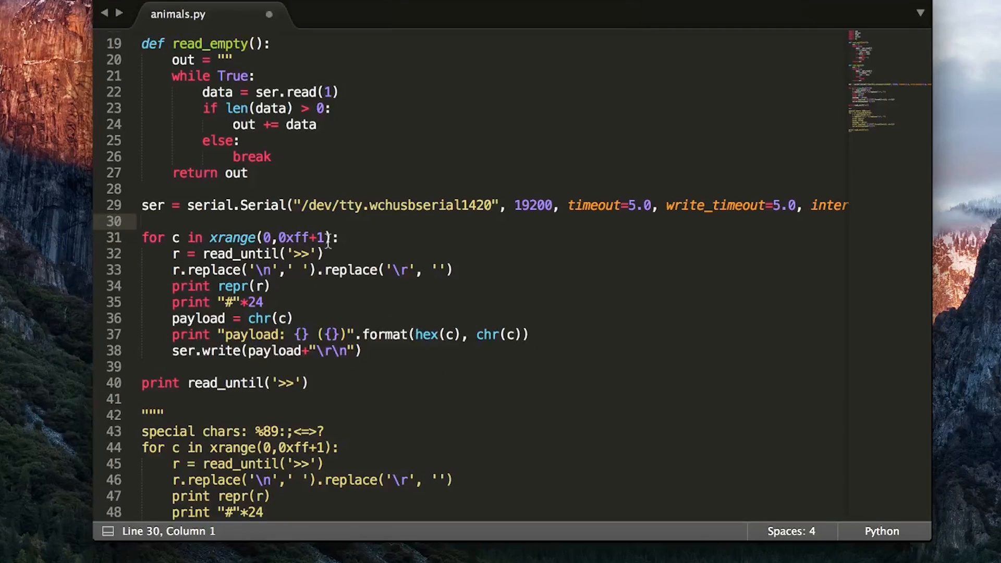
Prefix each byte payload with ten 'c's and rerun the sweep, reviewing replies.
key(BackSpace)
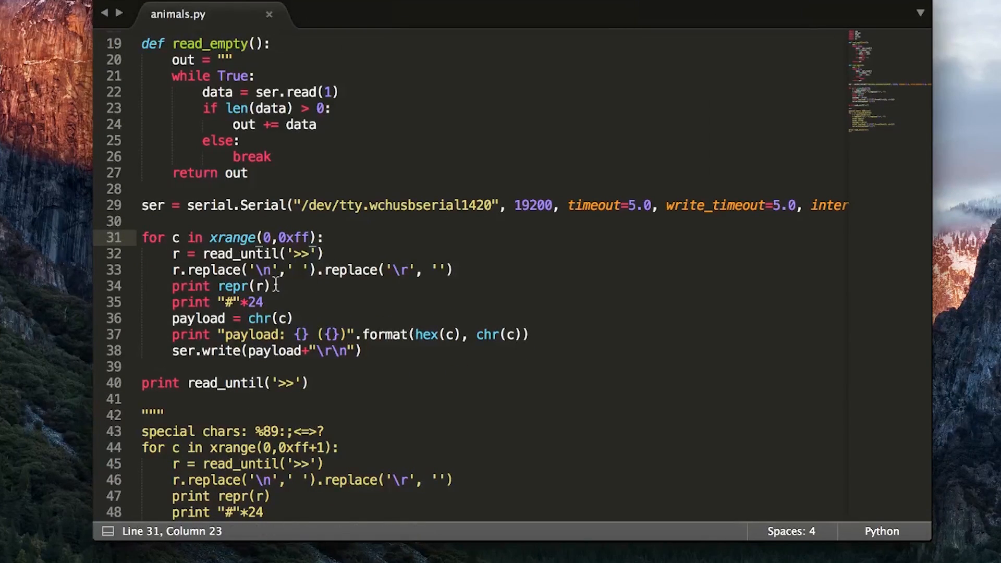
text('A')
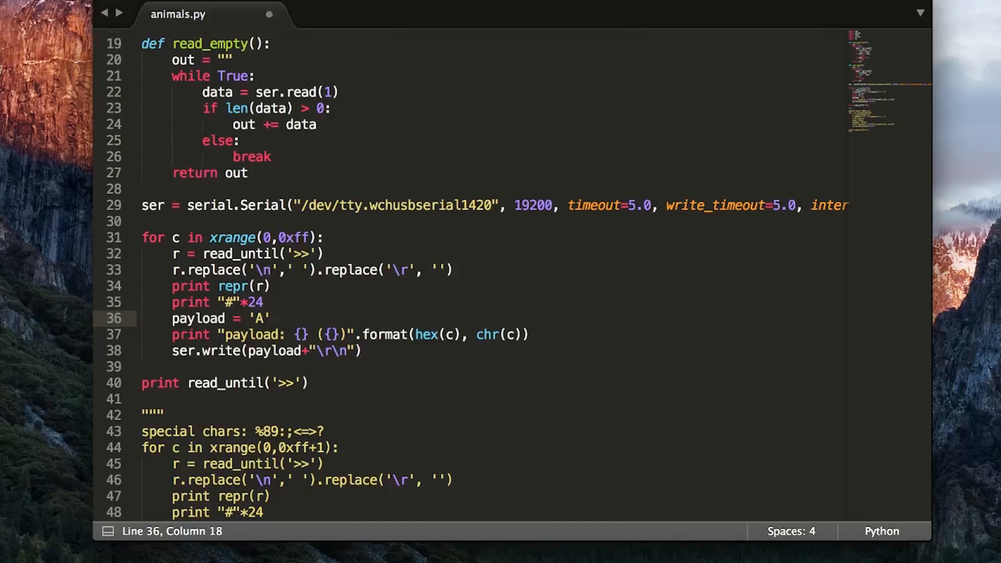
text(*c)
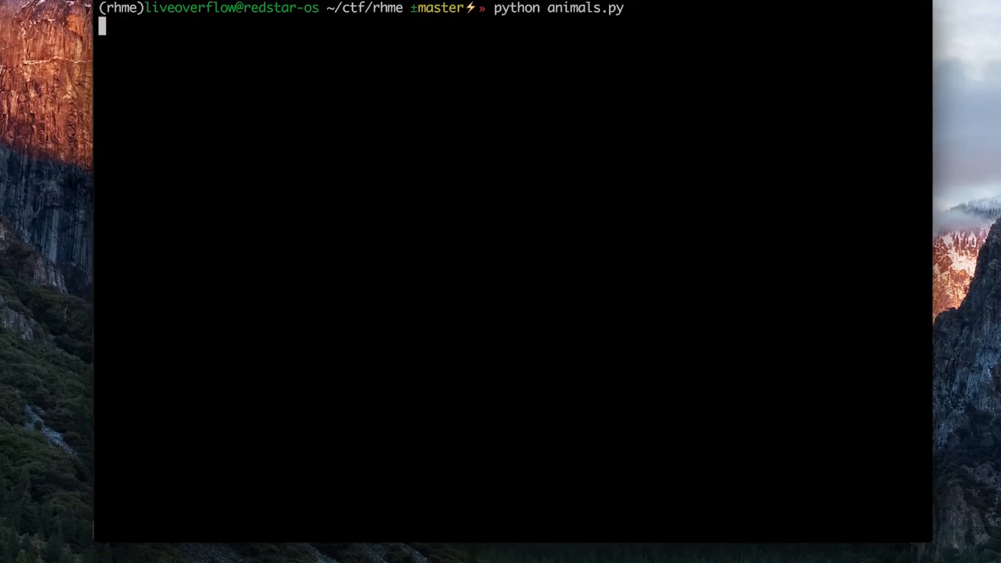
key(enter)
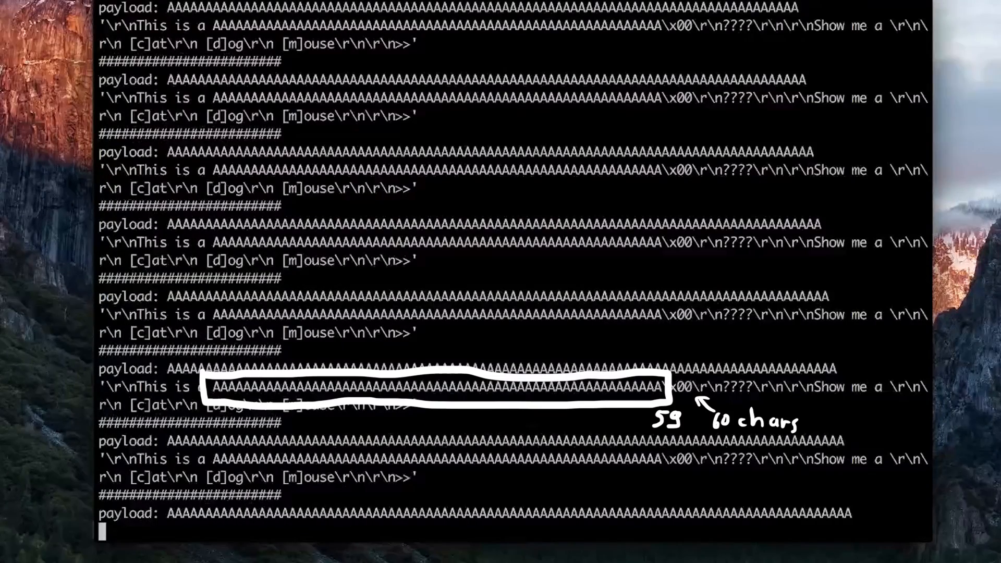
scroll(down, 3)
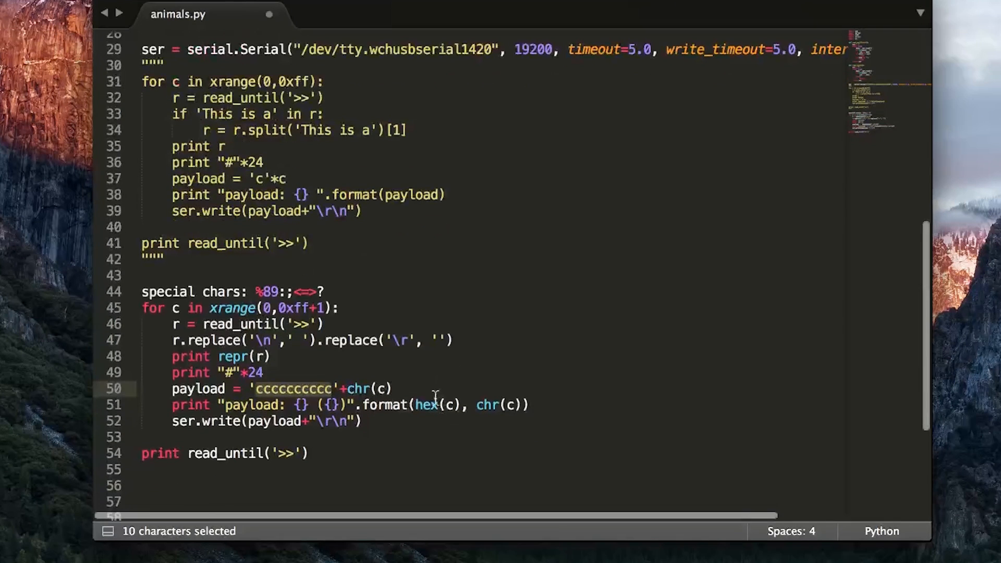
Edit the repeated-character payload string, save, and start the script in Terminal.
key(cmd+c)
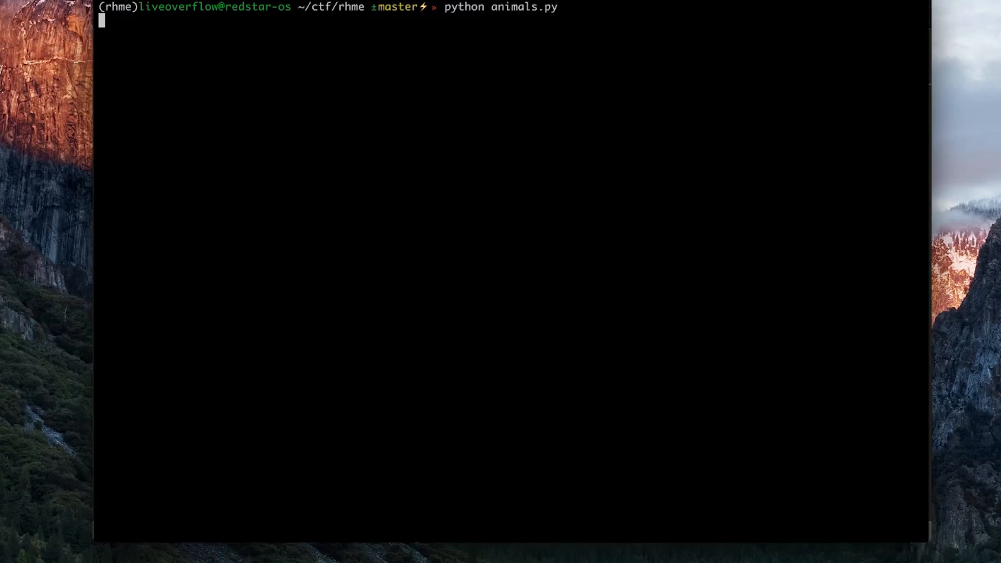
key(Return)
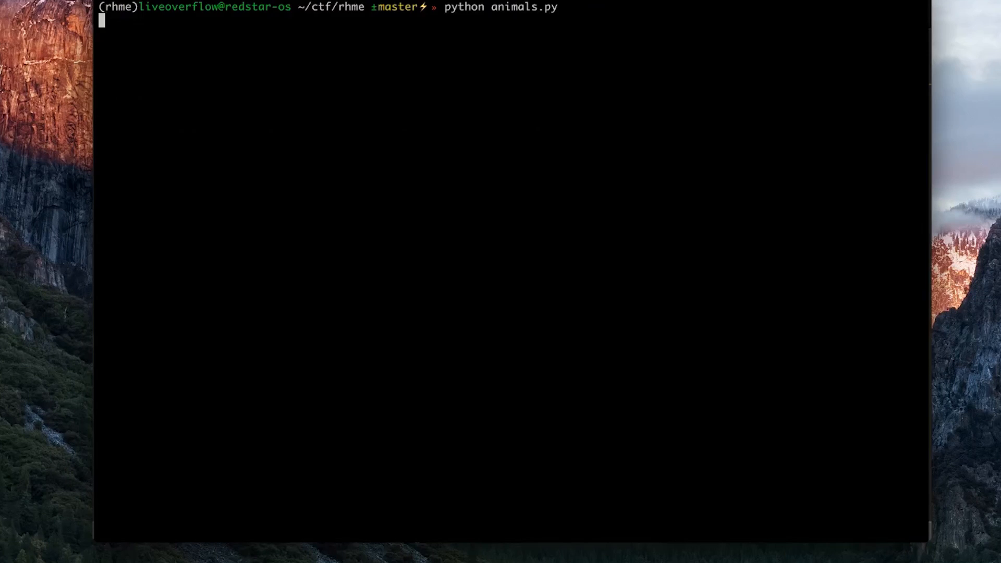
Run animals.py with ten d's, X and more d's, and scroll the replies.
key(Return)
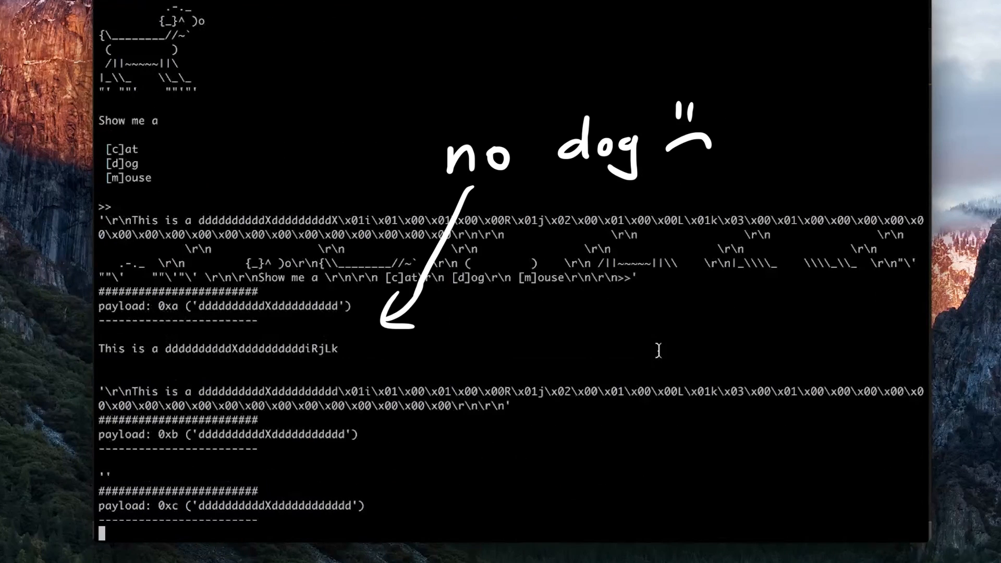
scroll(down, 3)
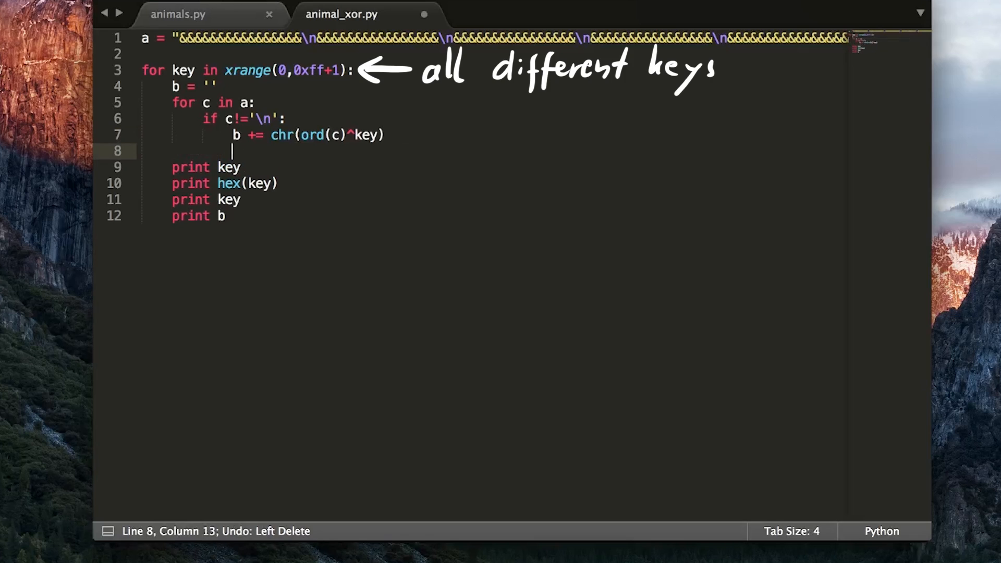
Add an else: branch appending b += c under the newline check.
text(else:)
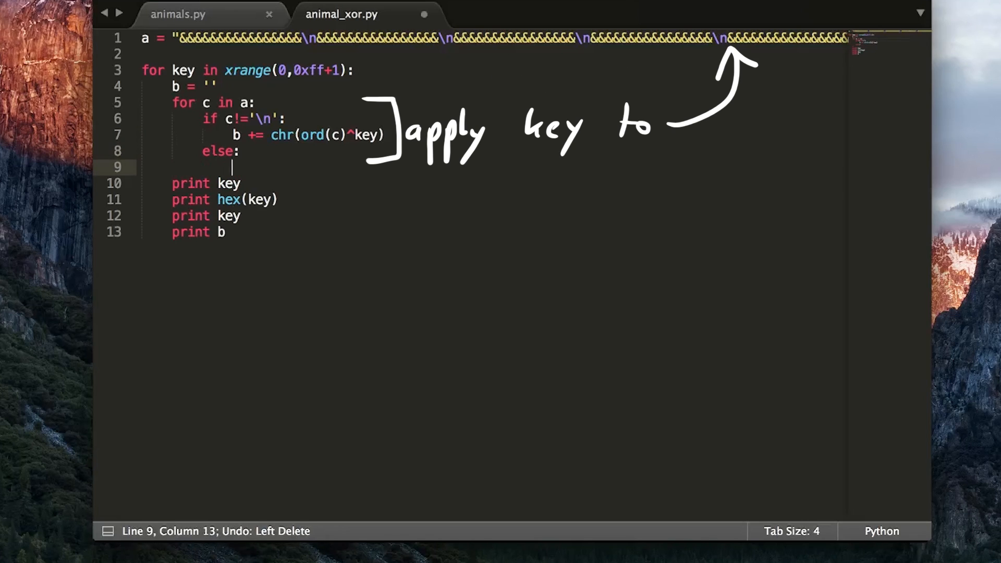
text(b += c)
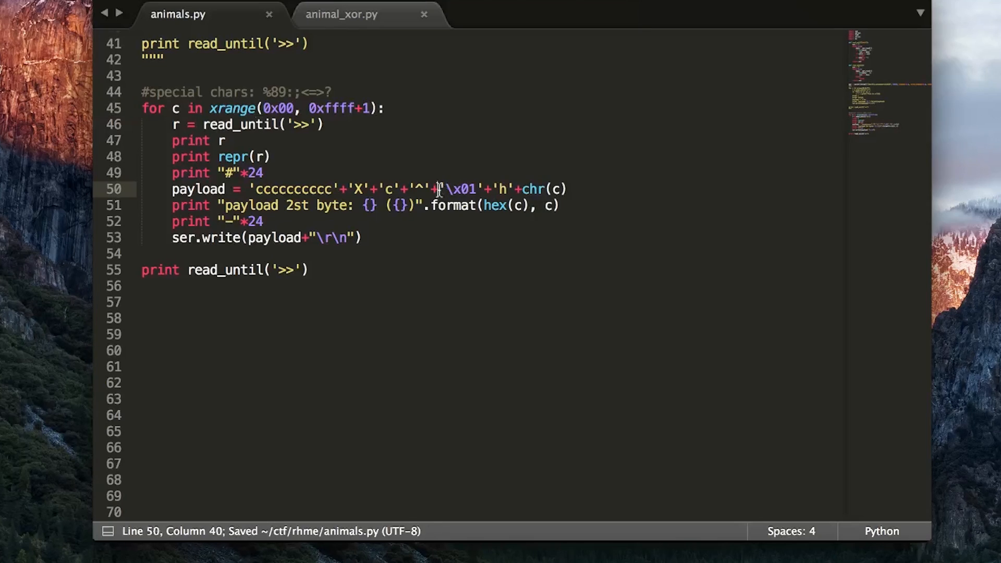
Replace the payload tail with struct.pack("H", c) and print its repr.
text(struct.pack("H", c))
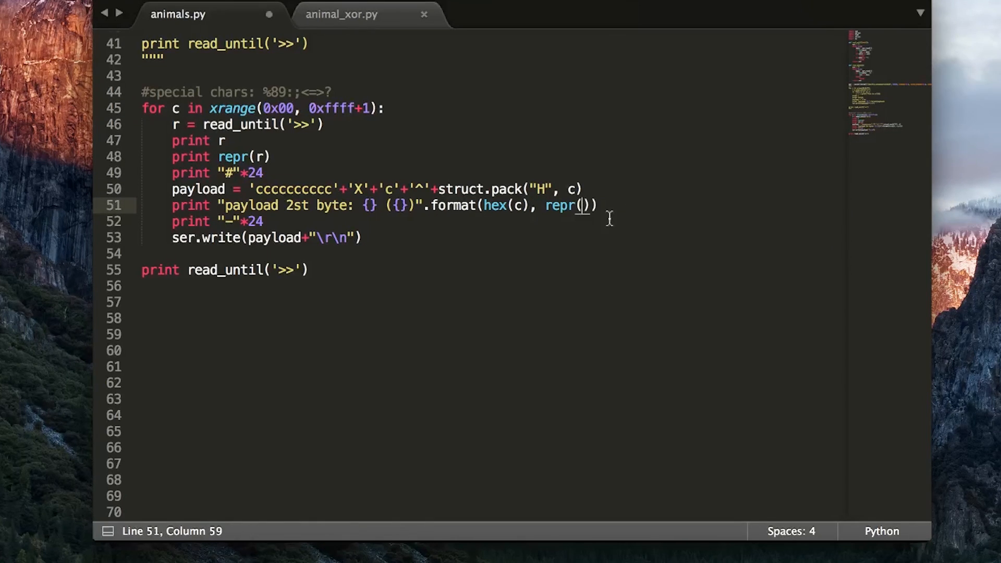
text(struct.pack("H", c)))
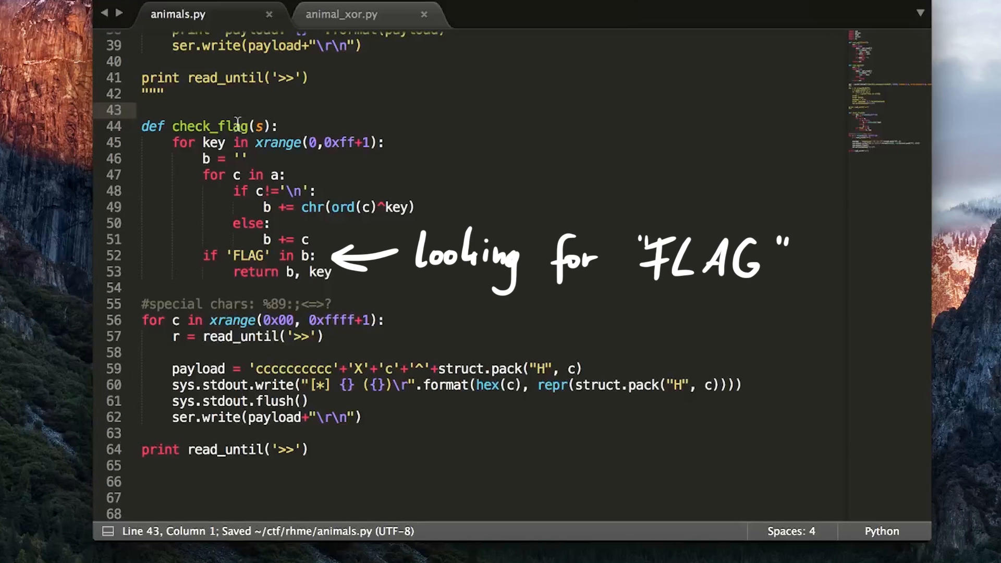
Call check_flag on each reply, print flag and key when found, add '\x01' to payload.
text(flag = check_flag())
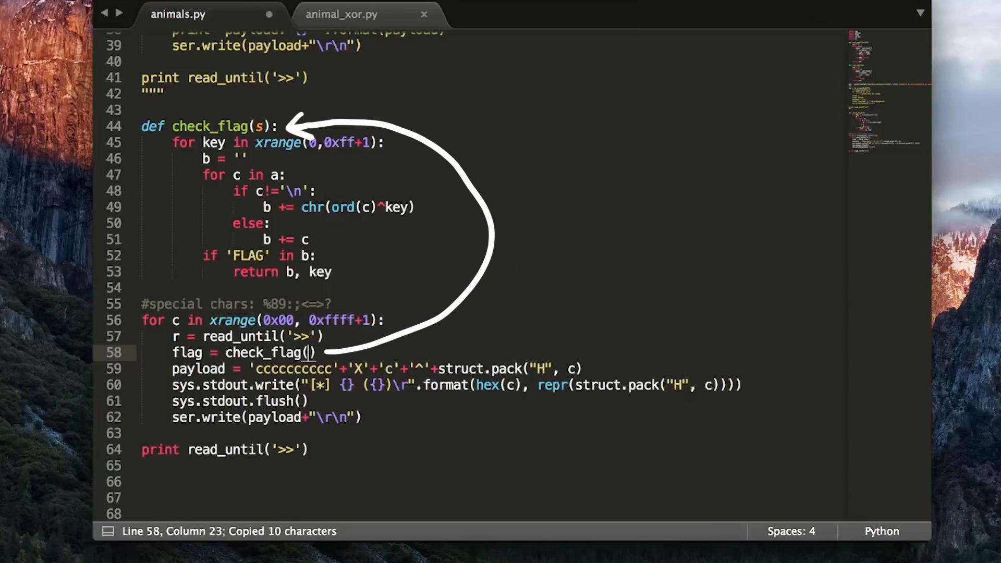
text(r)
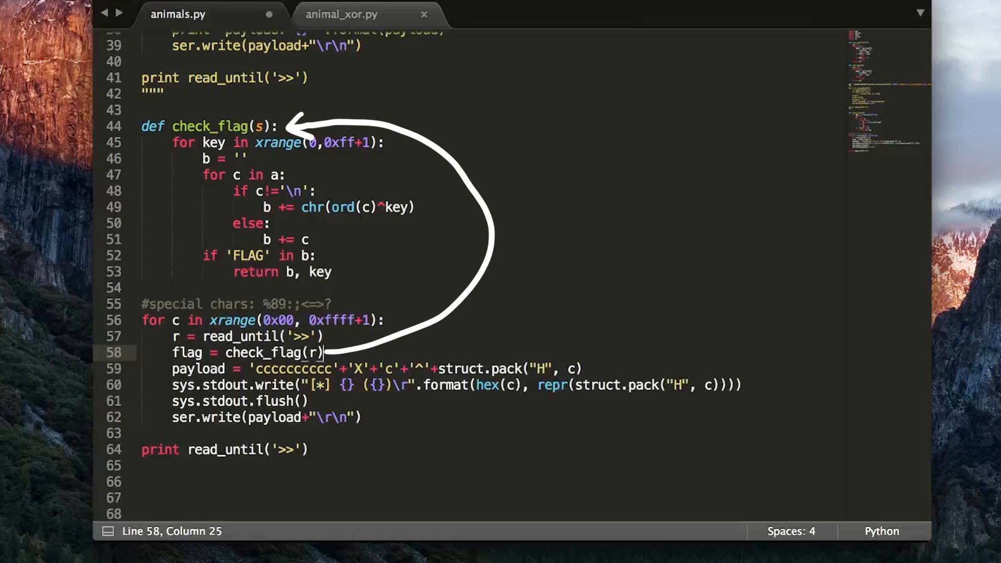
text(if flag:)
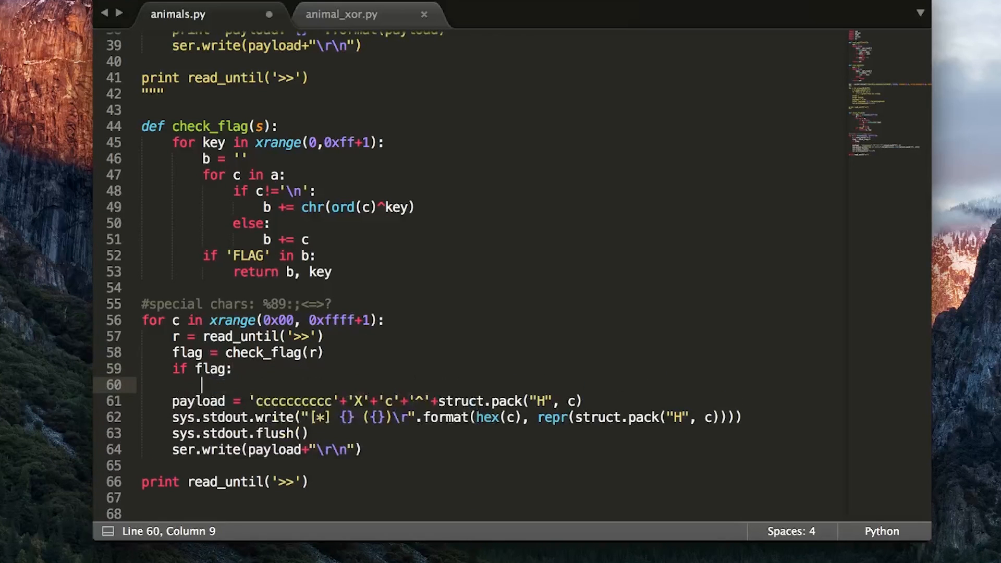
text(print repr(flag))
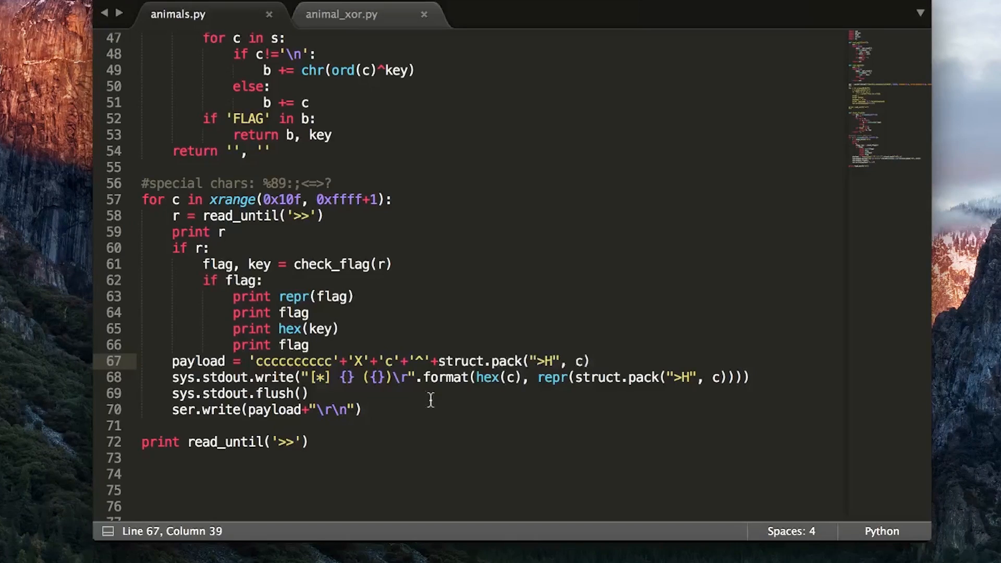
text('\x01'+)
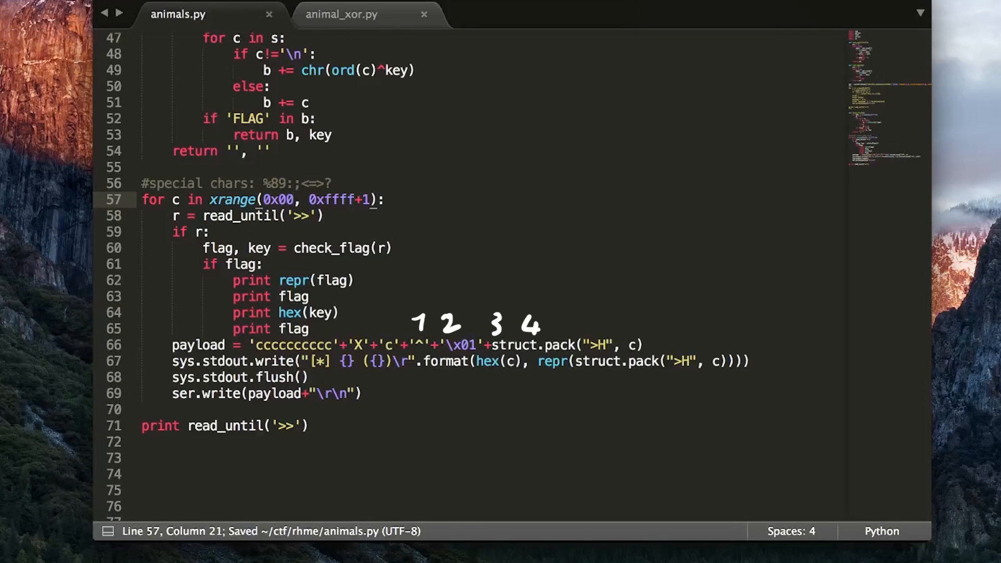
text(00\x06'))
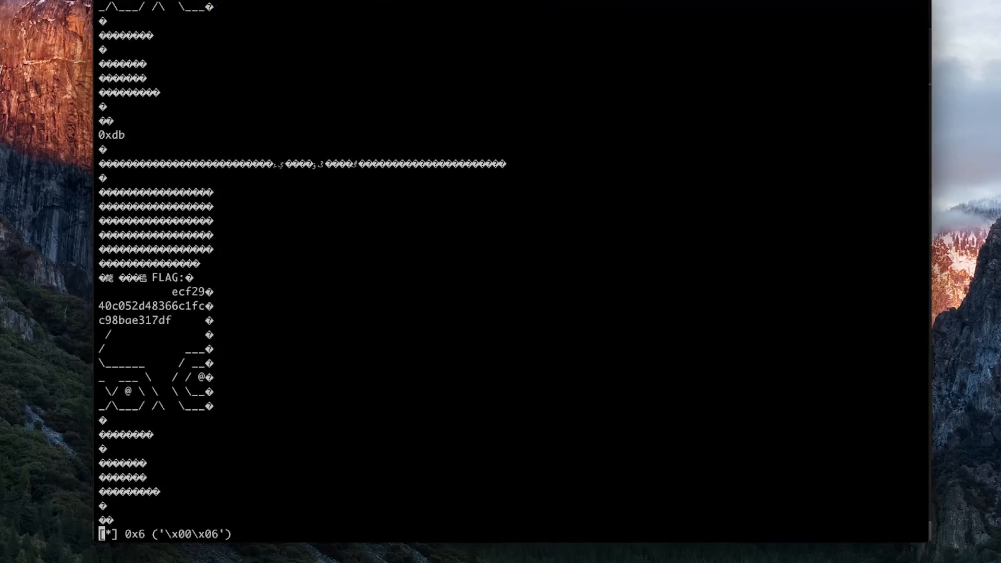
Select the decoded FLAG and its hex string in the terminal output.
drag(83, 245, 255, 422)
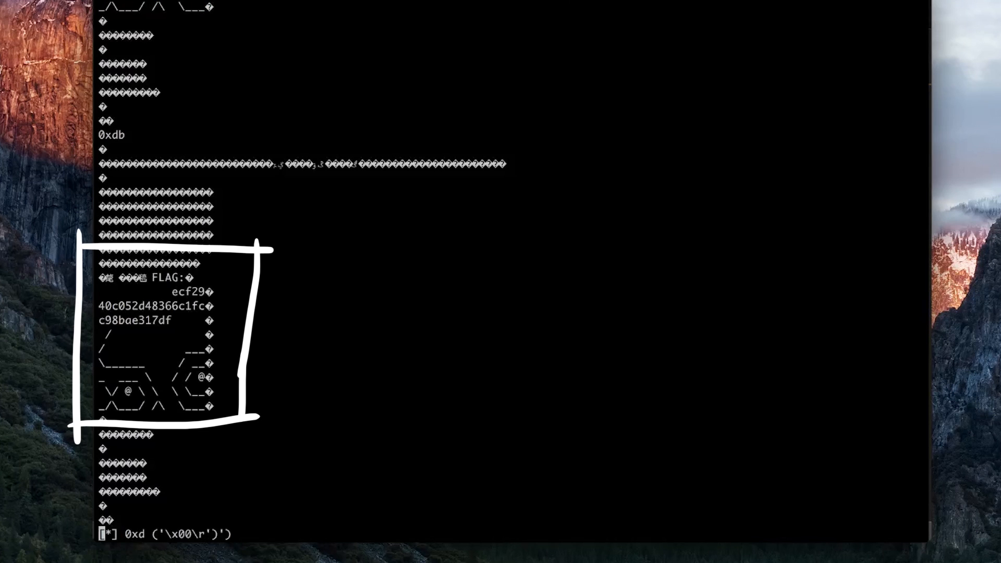